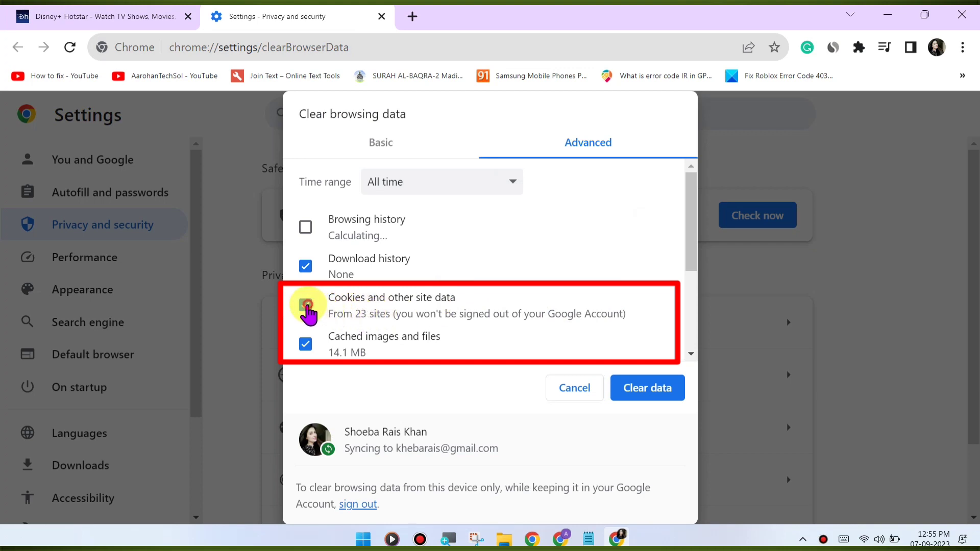
- Clear the selected all-time cookies, site data and cached images and files
scroll(down, 3)
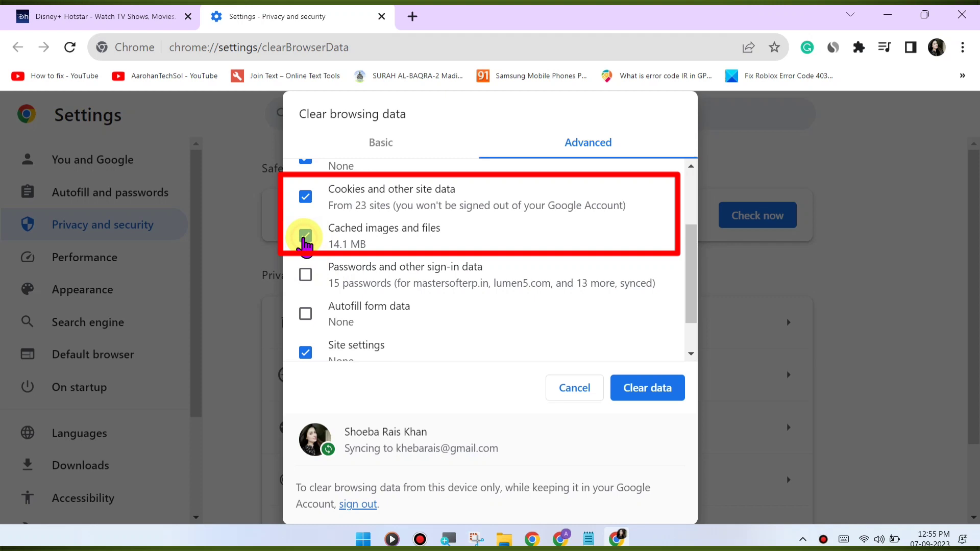
click(305, 241)
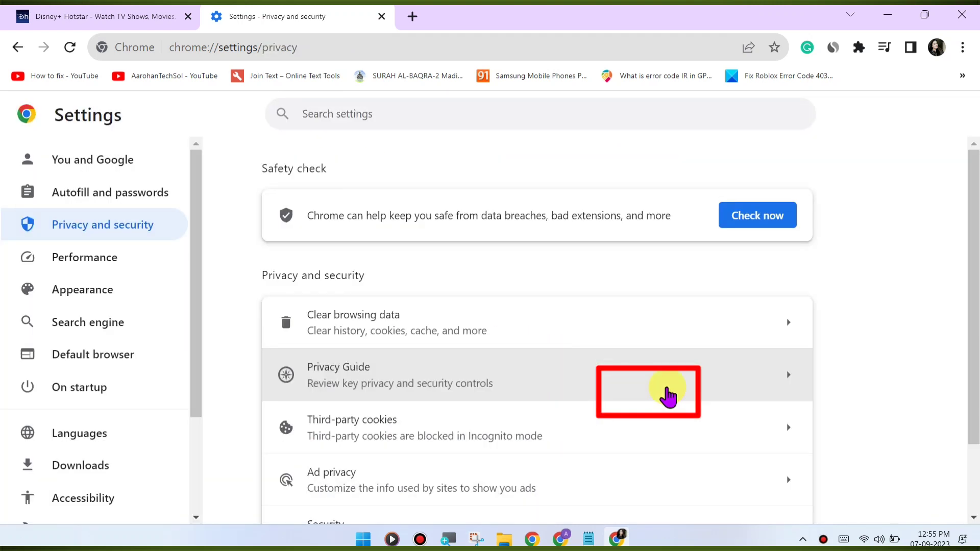
mouse_move(412, 16)
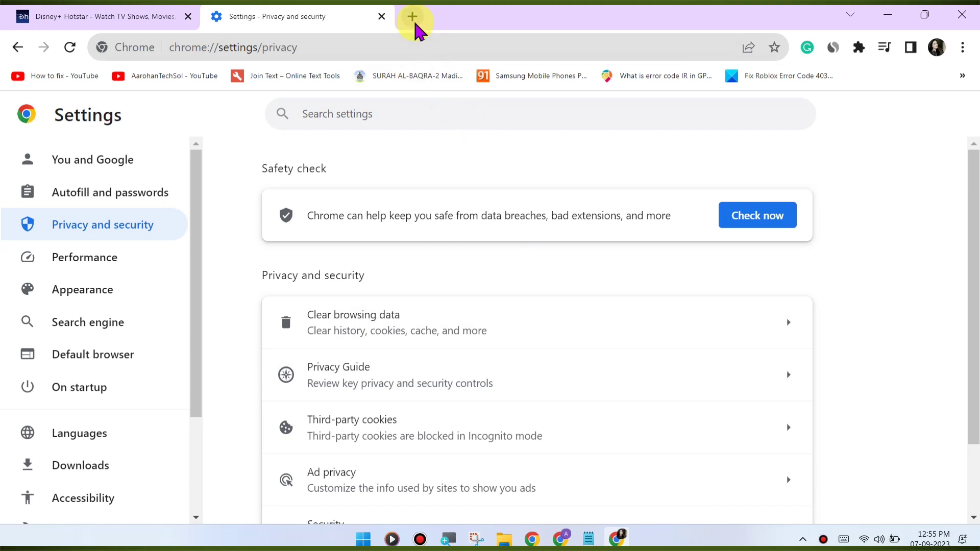
- Reach Help > About Google Chrome from a new tab to show version and update status
click(411, 17)
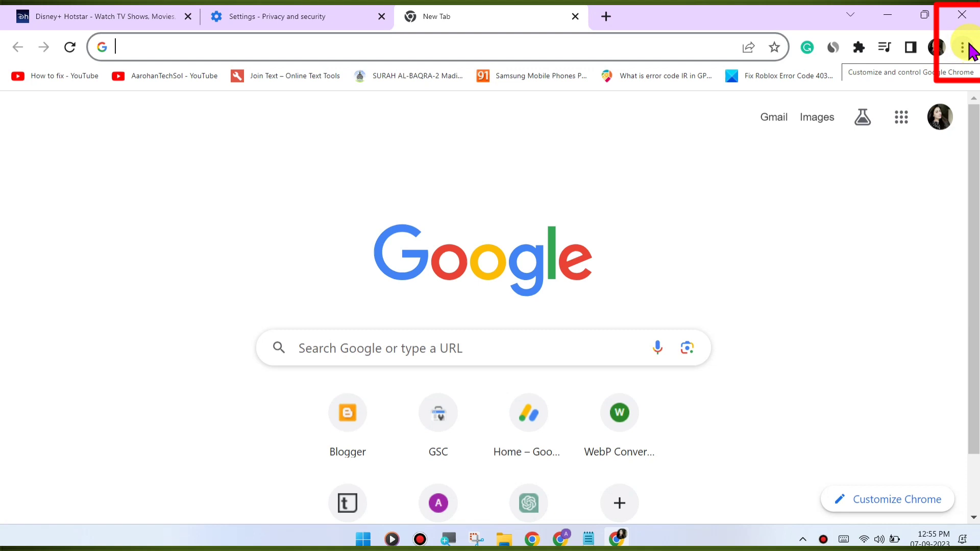
click(963, 47)
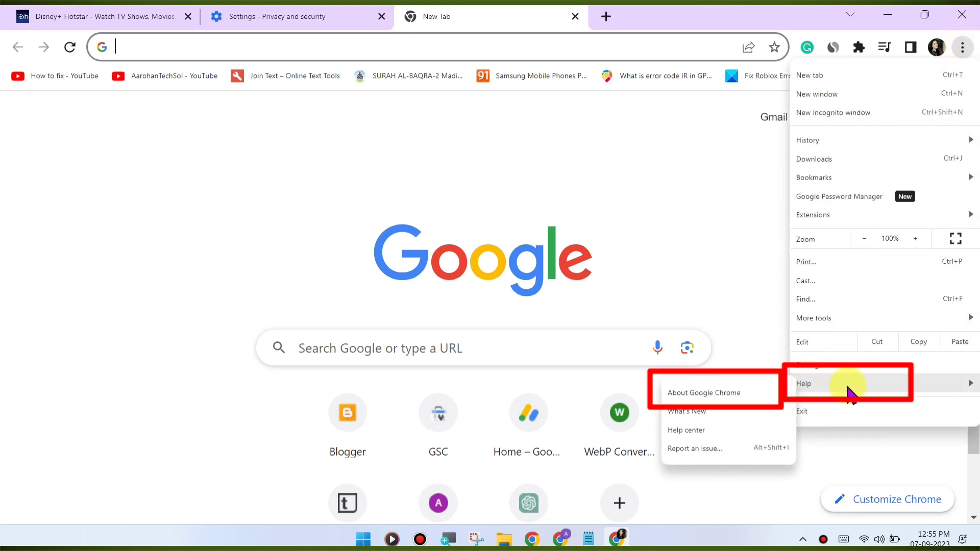
click(704, 392)
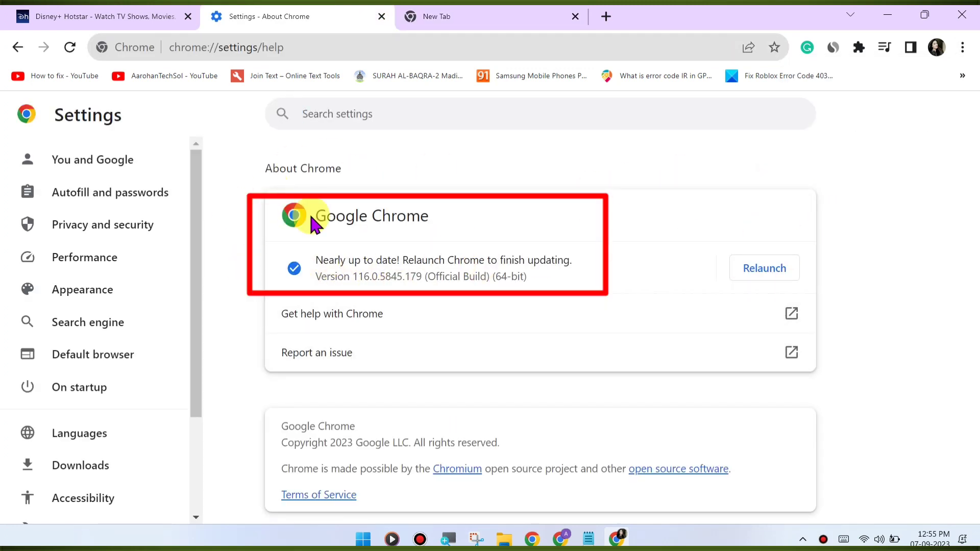
mouse_move(433, 15)
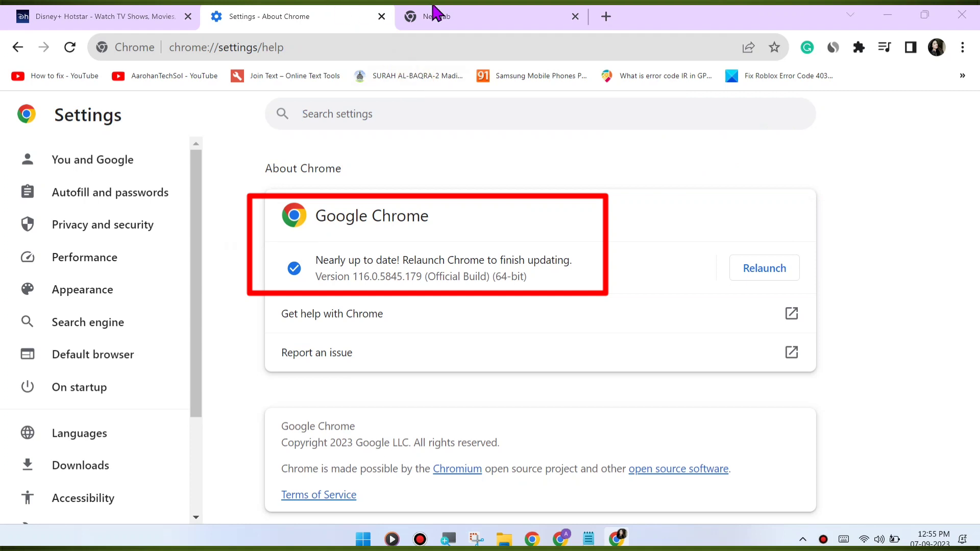
- Enter chrome://extensions/ in the new tab's address bar to list installed extensions
click(492, 16)
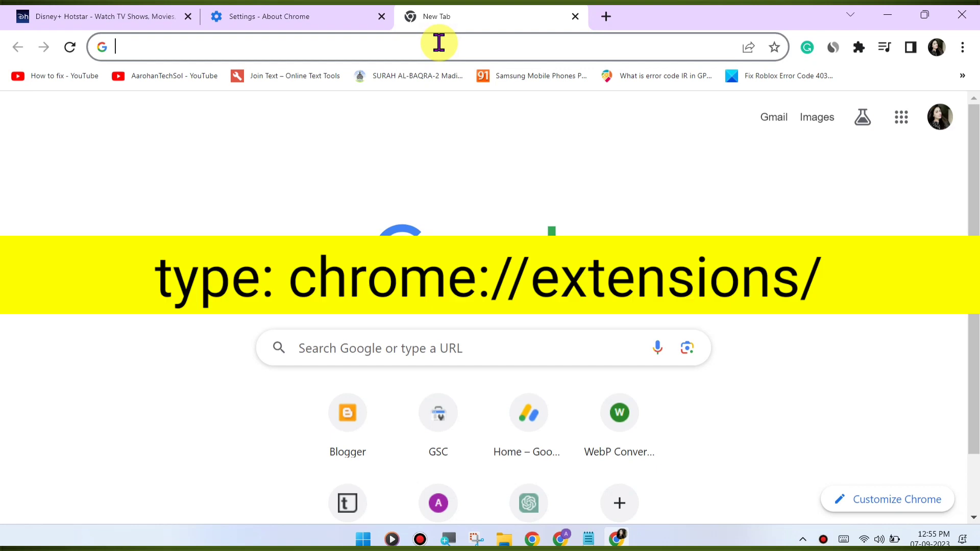
text(chrome://extensions/)
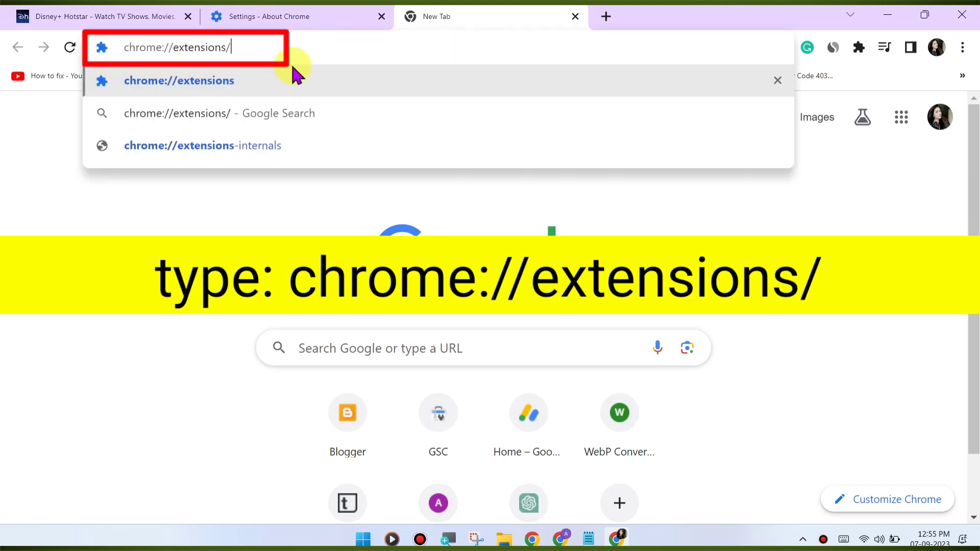
mouse_move(197, 47)
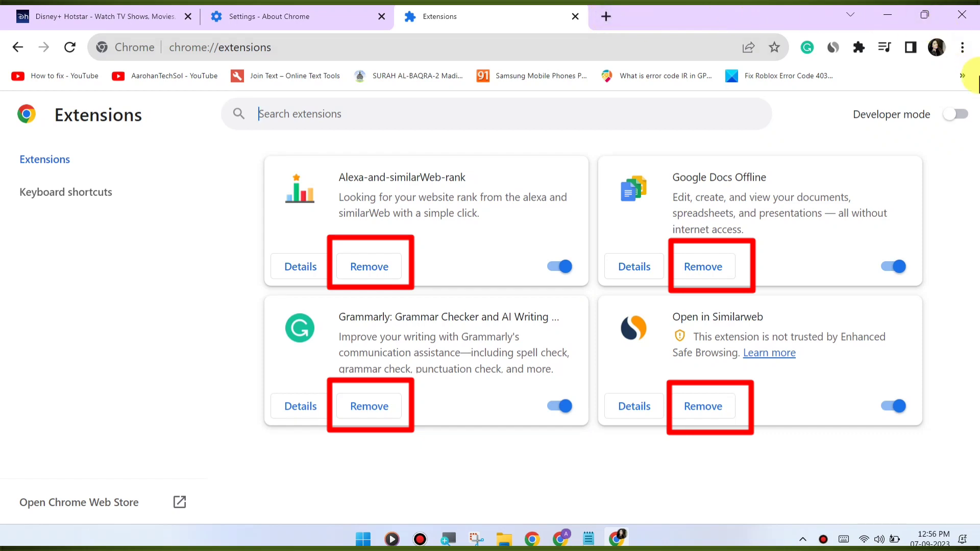
mouse_move(962, 224)
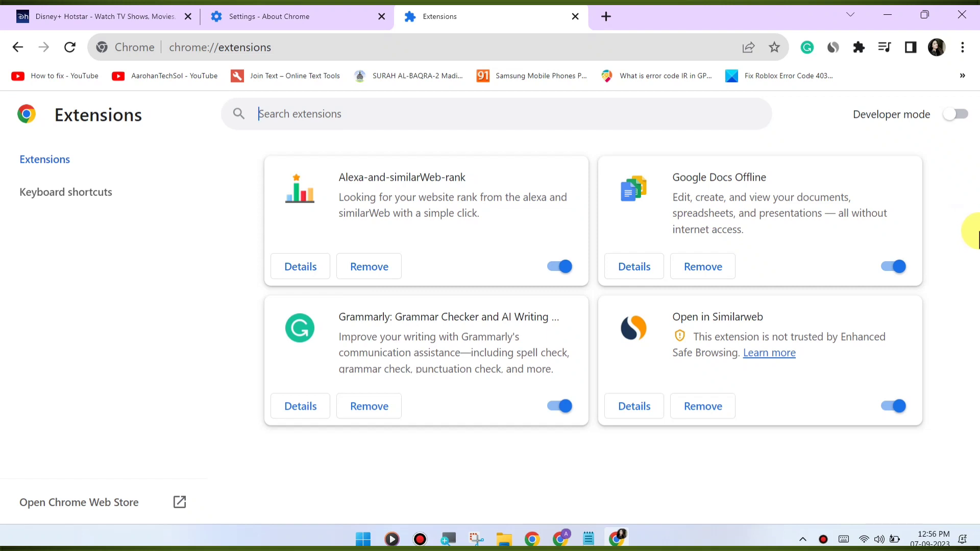
mouse_move(971, 236)
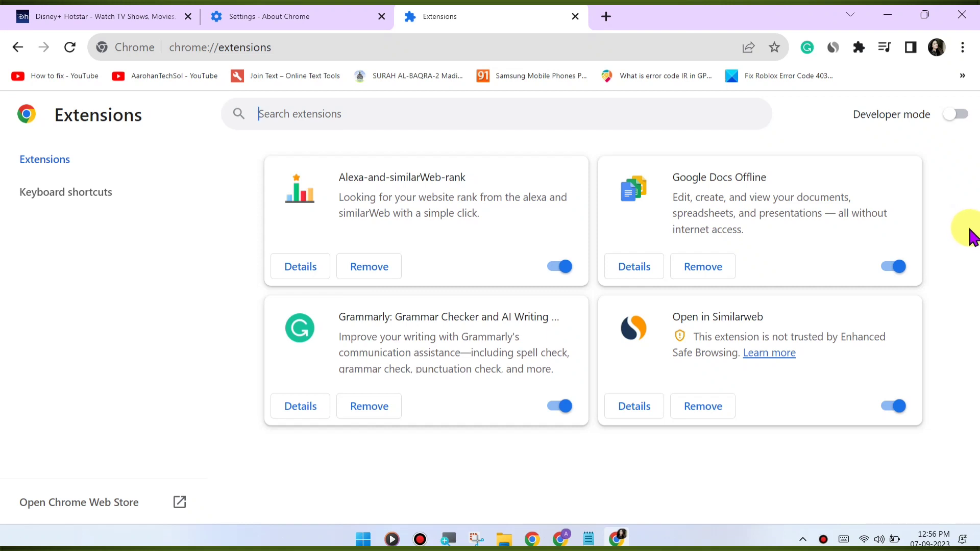